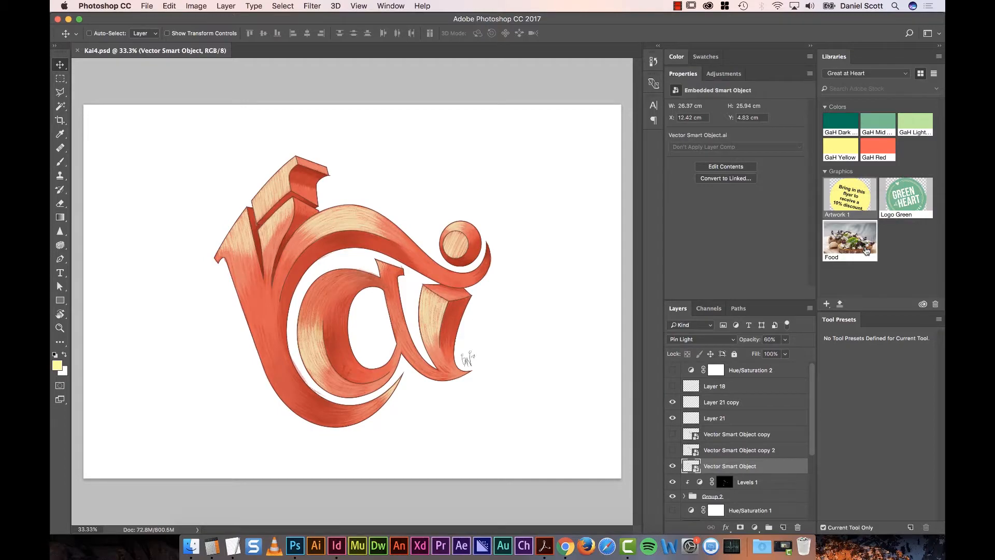
# Switch from Photoshop to the InDesign lunch menu flyer via the Dock.
pyautogui.click(336, 547)
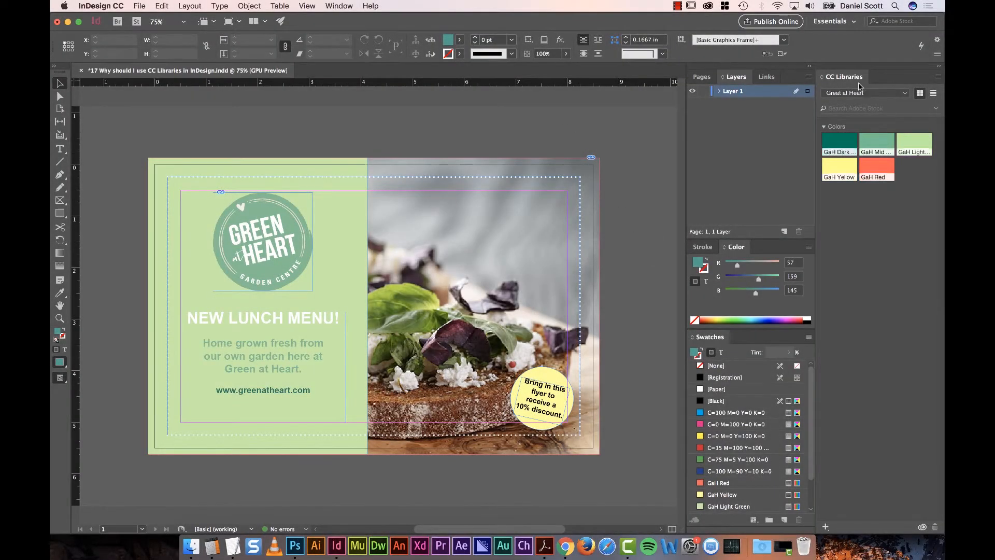
pyautogui.click(339, 6)
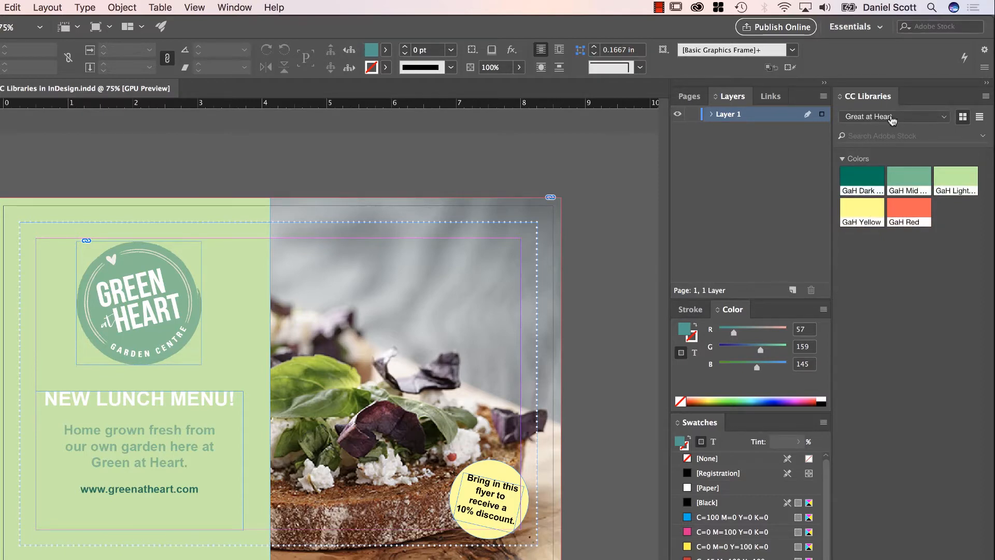
pyautogui.click(894, 116)
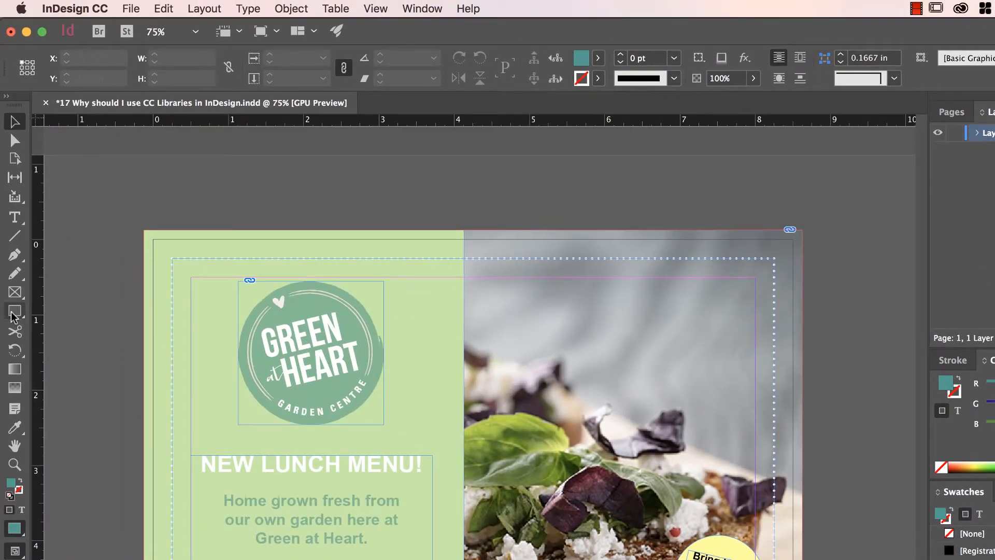
# Draw a pink rectangle above the flyer and add its fill colour and the rectangle as a graphic to the library.
pyautogui.moveTo(790, 230); pyautogui.dragTo(844, 263)
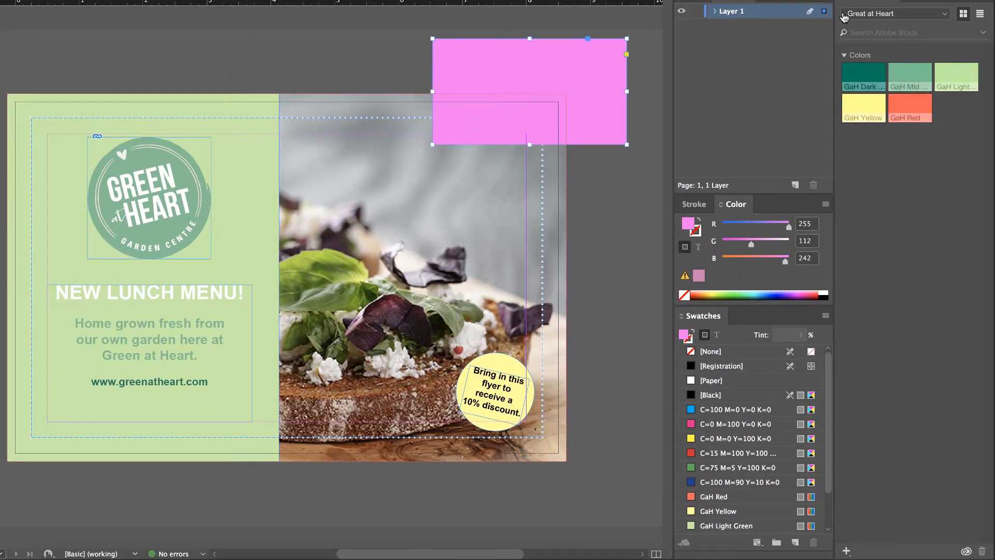
pyautogui.click(846, 550)
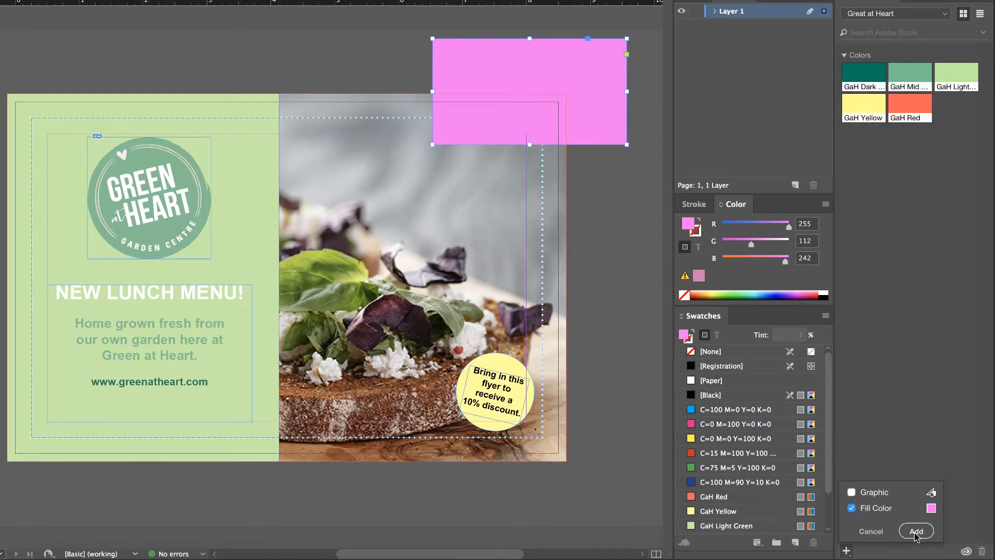
pyautogui.click(915, 531)
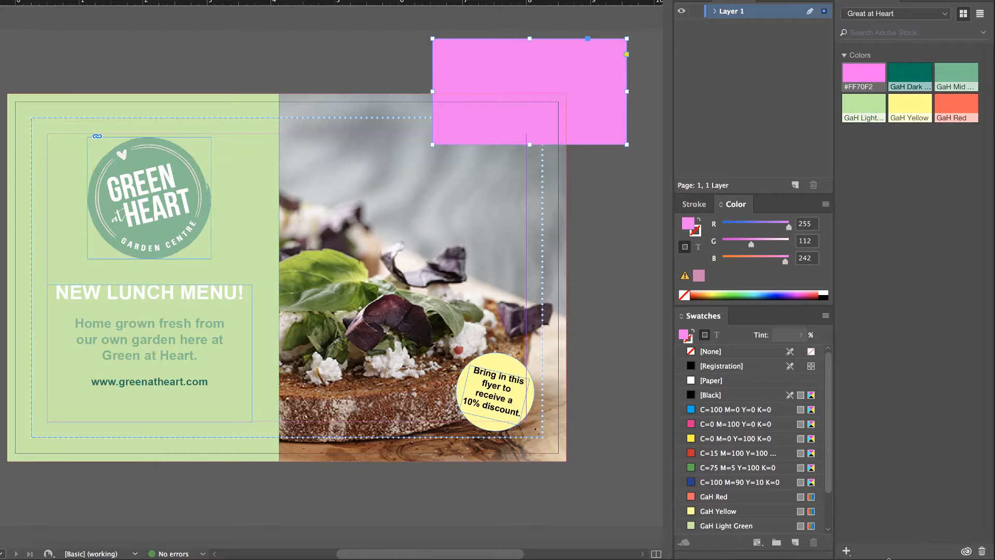
pyautogui.click(847, 550)
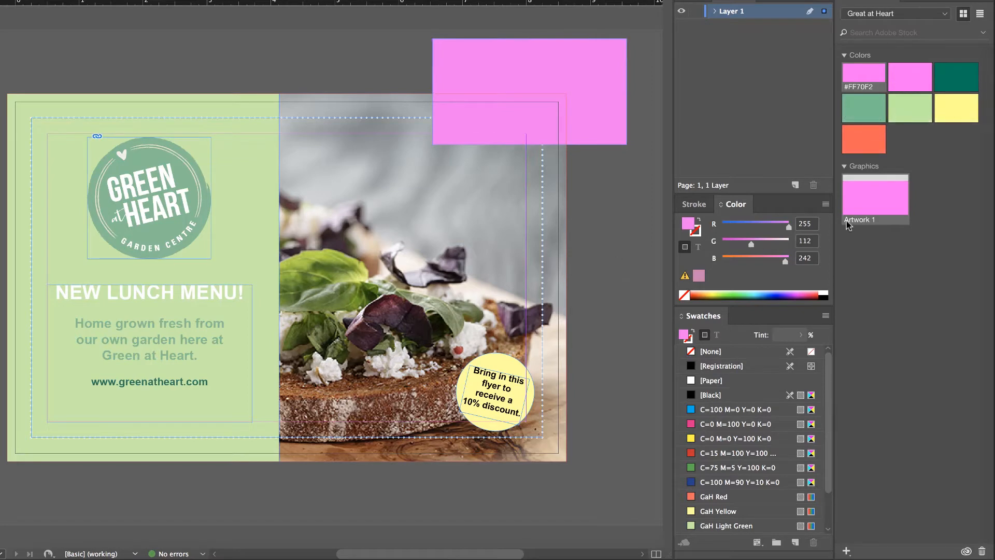
pyautogui.moveTo(366, 402); pyautogui.dragTo(561, 502)
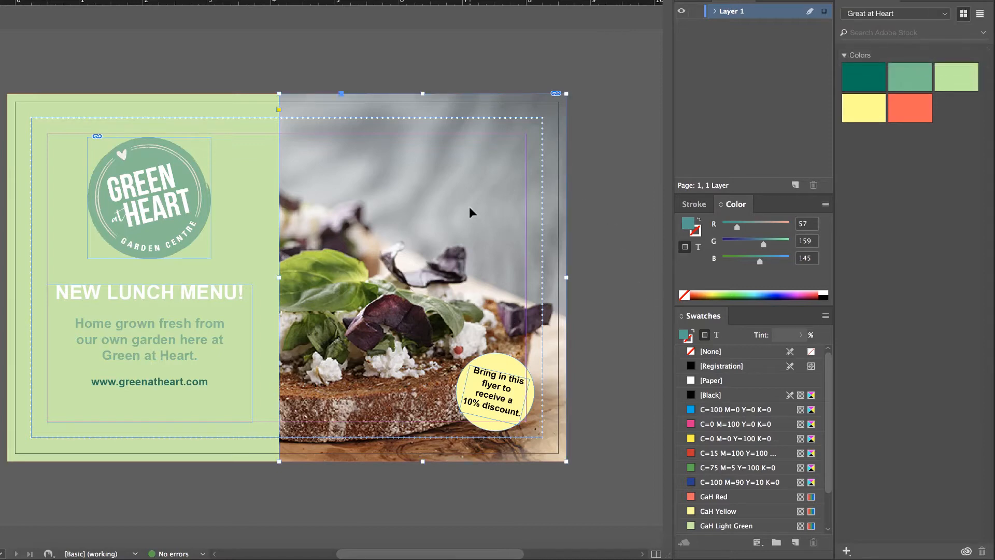
# Create a new blank A4 document, Untitled-2, alongside the flyer and return to the flyer.
pyautogui.click(711, 352)
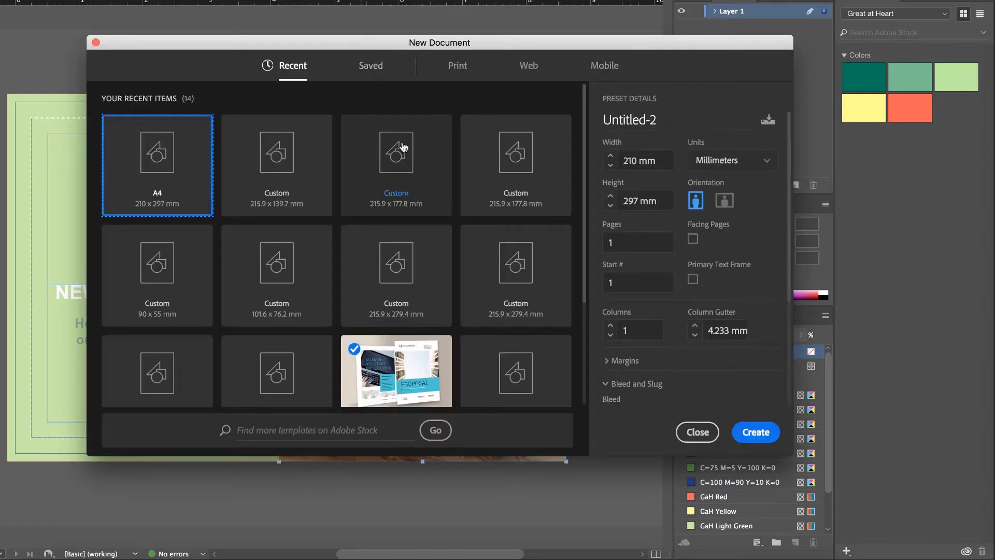
pyautogui.click(755, 432)
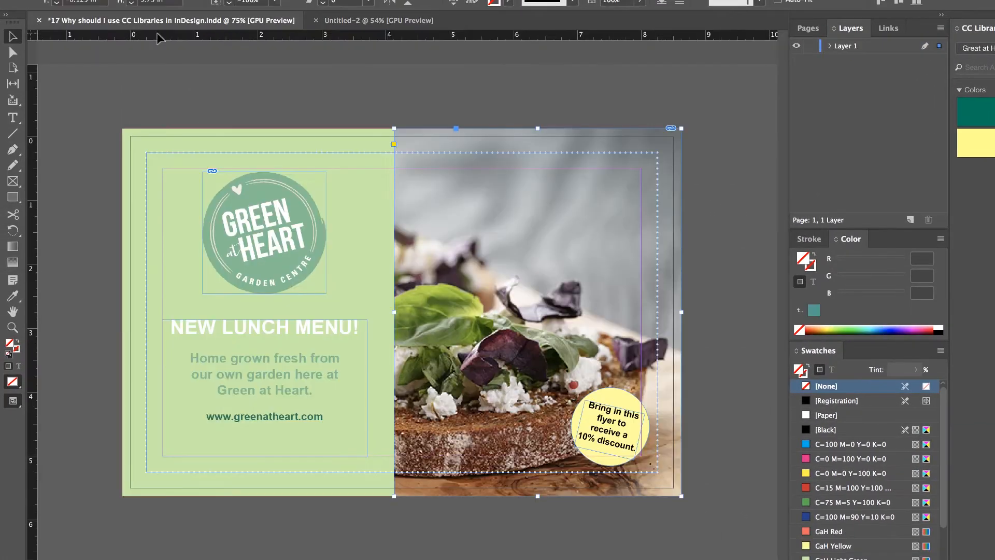
pyautogui.moveTo(544, 120)
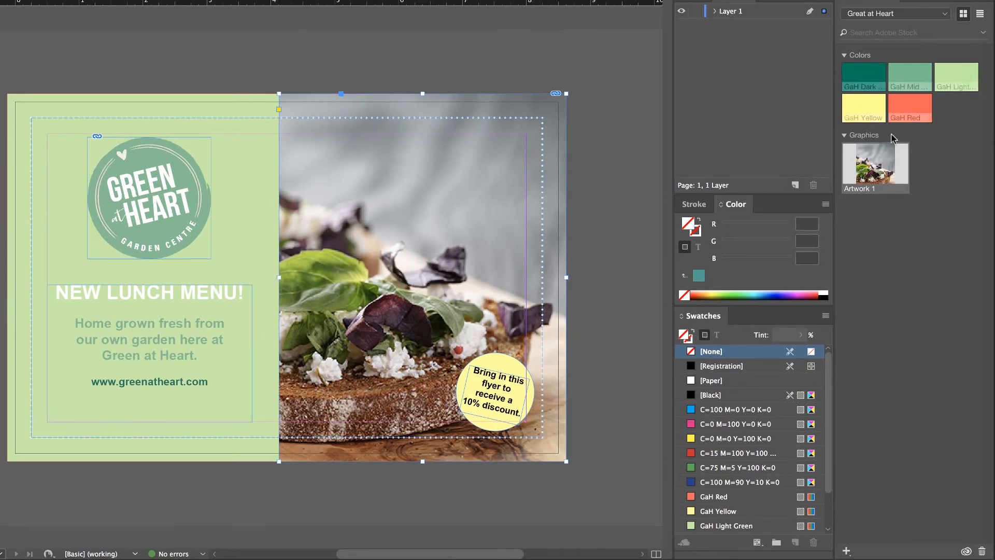
pyautogui.moveTo(875, 164)
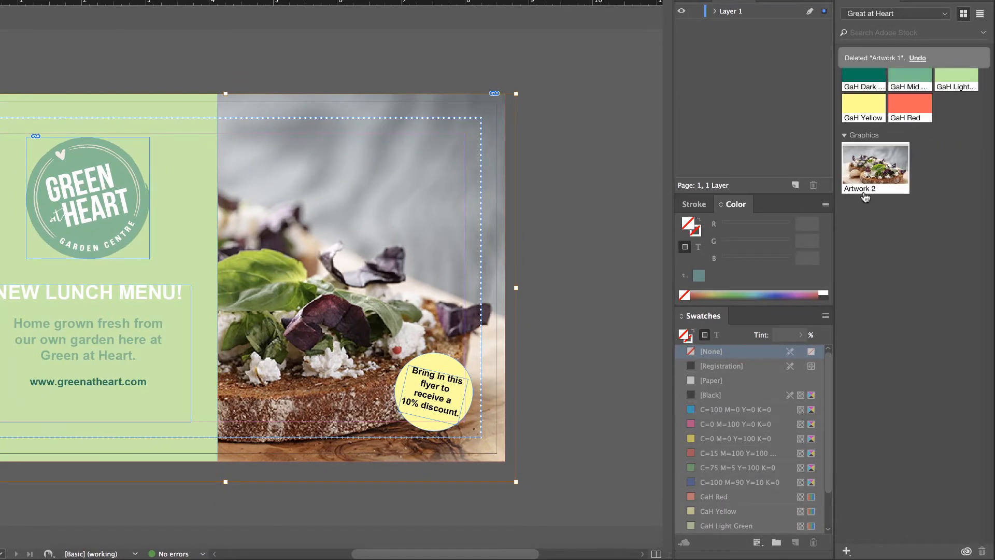
pyautogui.moveTo(875, 168)
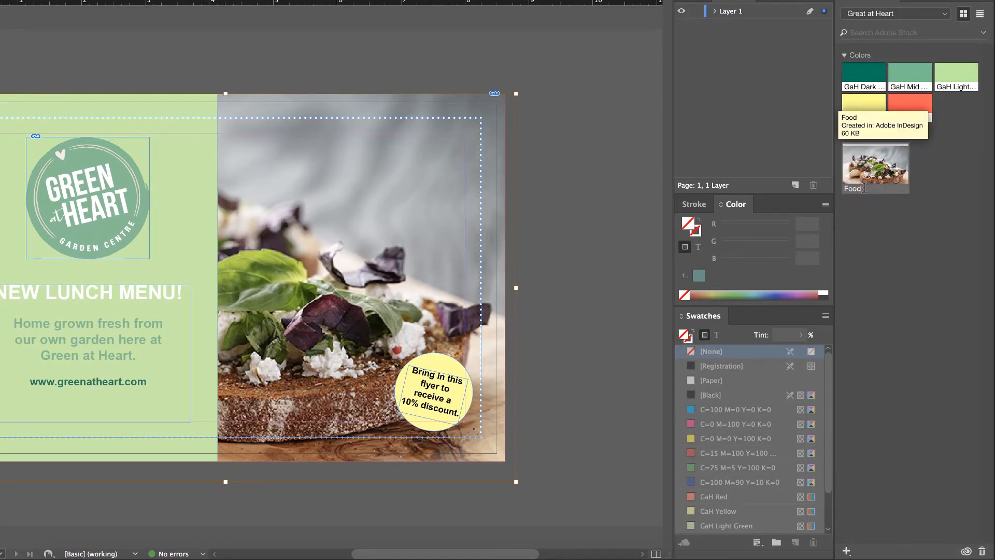
pyautogui.moveTo(565, 289)
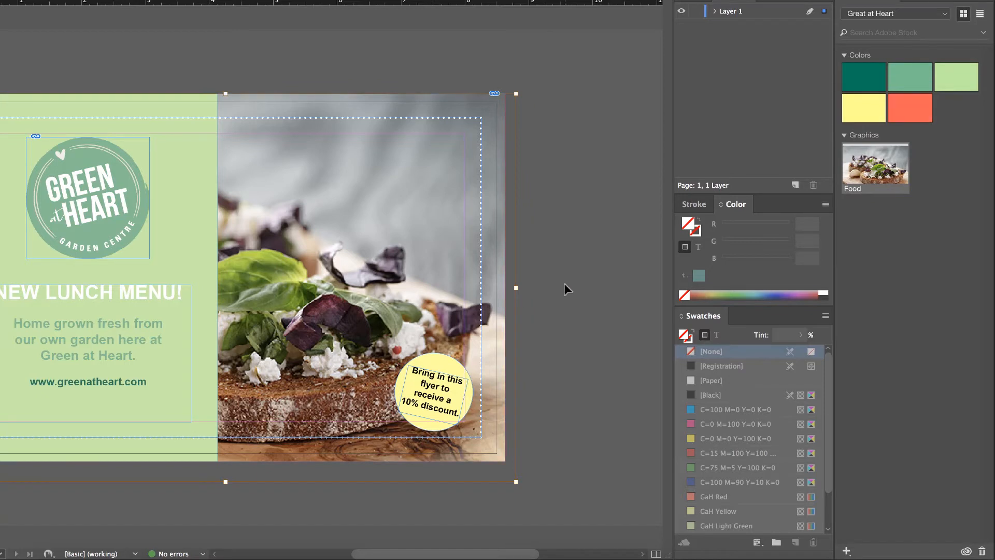
# Add the Green at Heart logo and the yellow discount badge to the library as graphics.
pyautogui.click(89, 197)
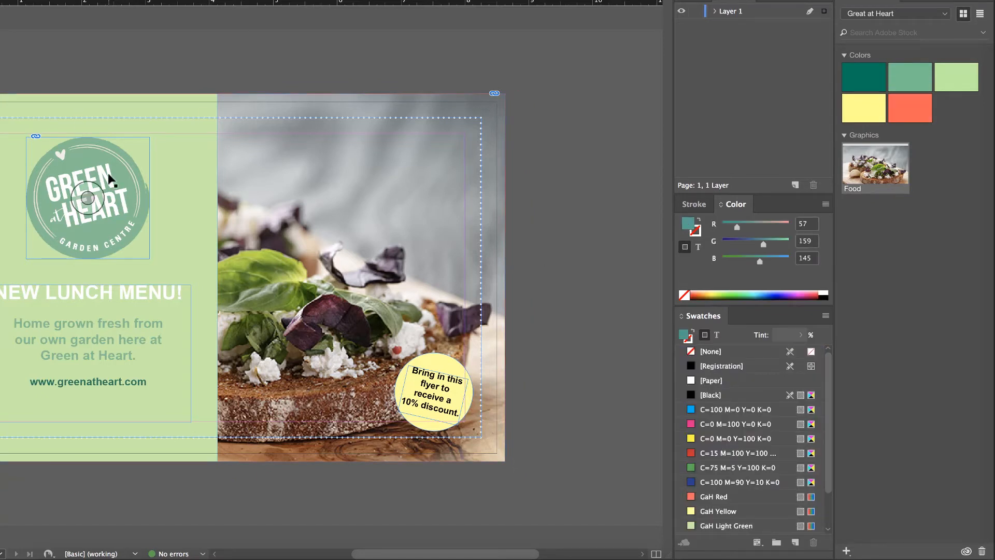
pyautogui.click(711, 352)
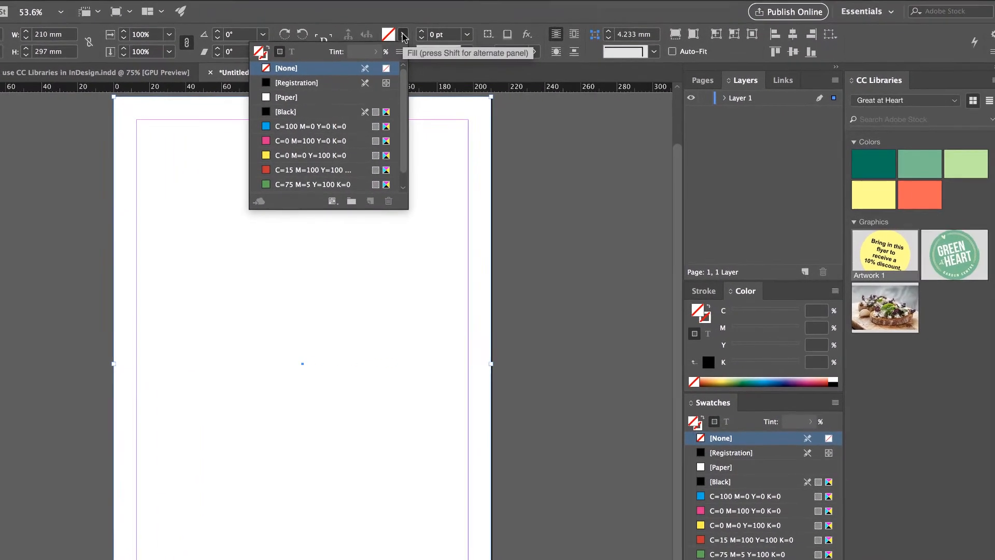
# Fill Untitled-2's page rectangle with GaH Dark Green and place the Green at Heart logo on it.
pyautogui.click(910, 163)
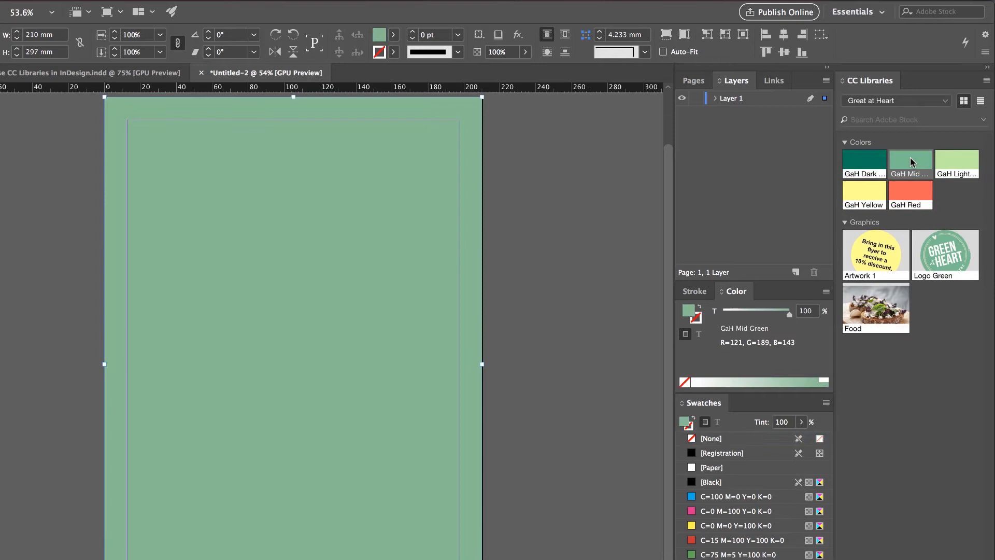
pyautogui.click(864, 163)
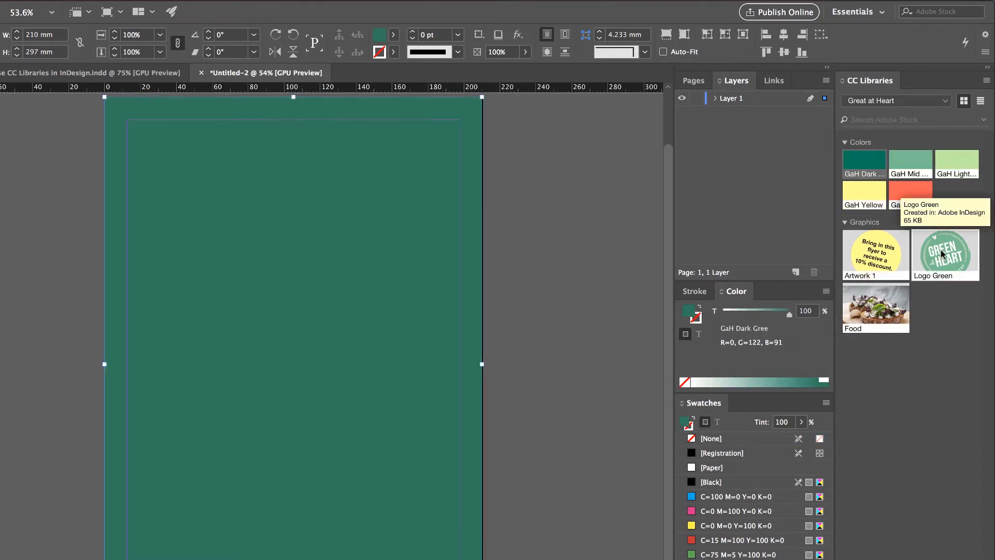
pyautogui.moveTo(945, 253); pyautogui.dragTo(368, 290)
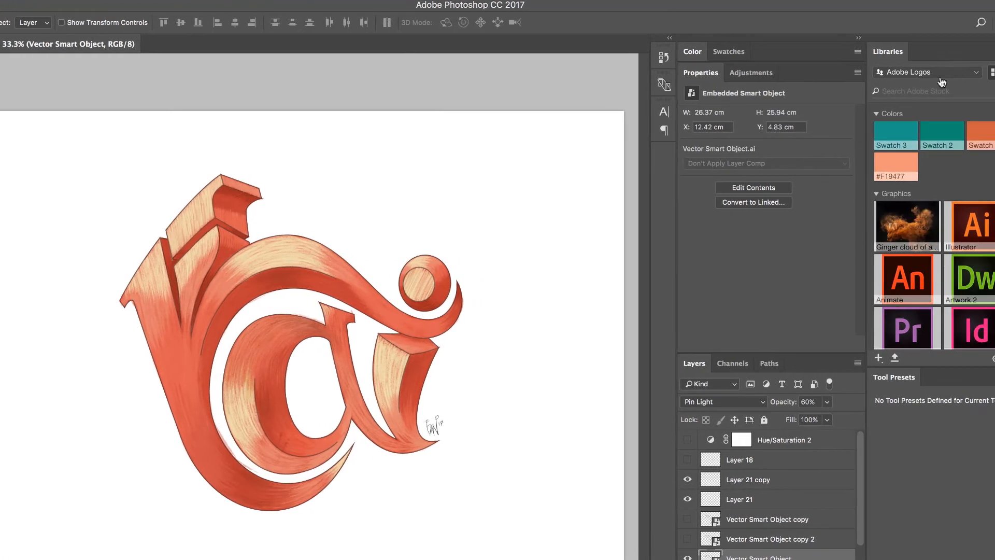
# Switch Photoshop's Libraries panel to Great at Heart and place the logo and discount badge on the artwork.
pyautogui.click(926, 71)
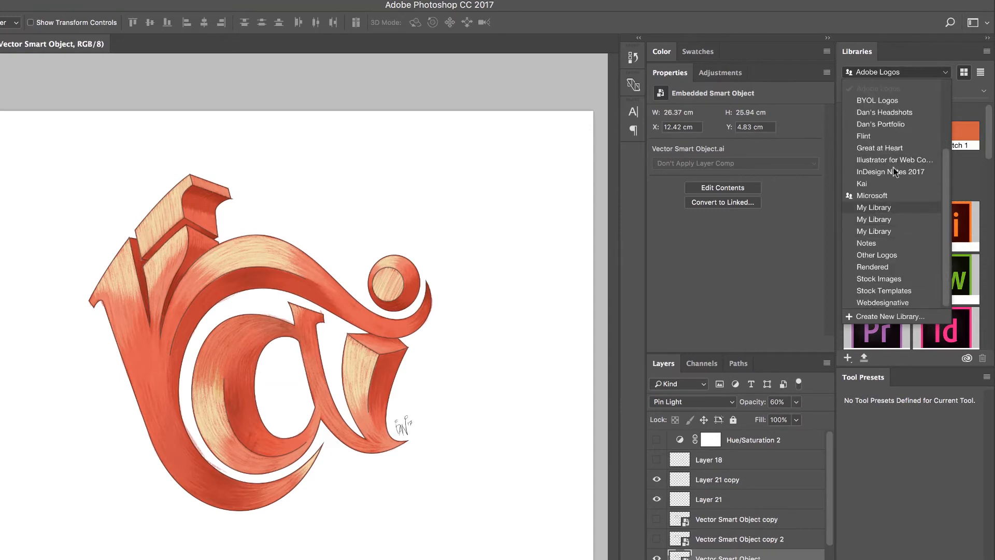
pyautogui.click(880, 148)
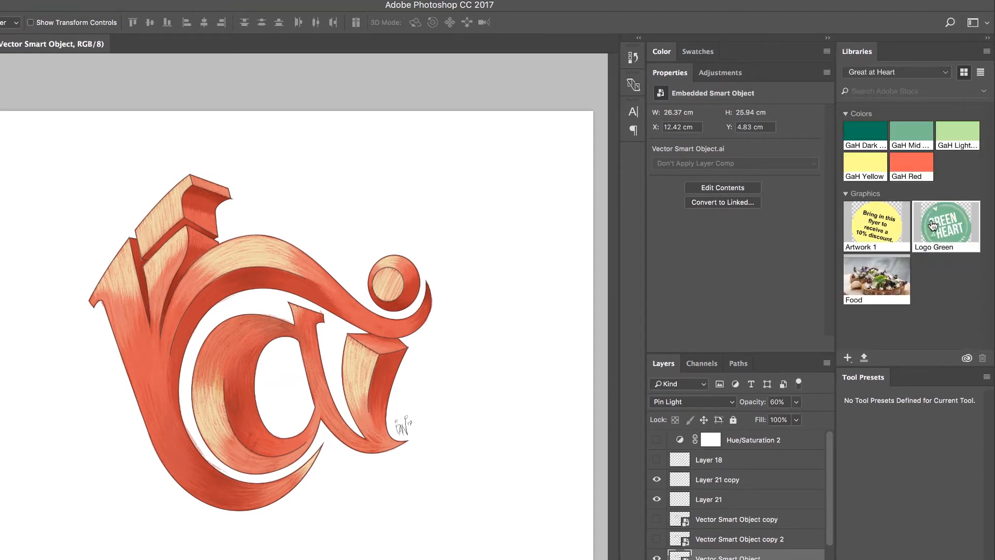
pyautogui.moveTo(945, 225); pyautogui.dragTo(350, 197)
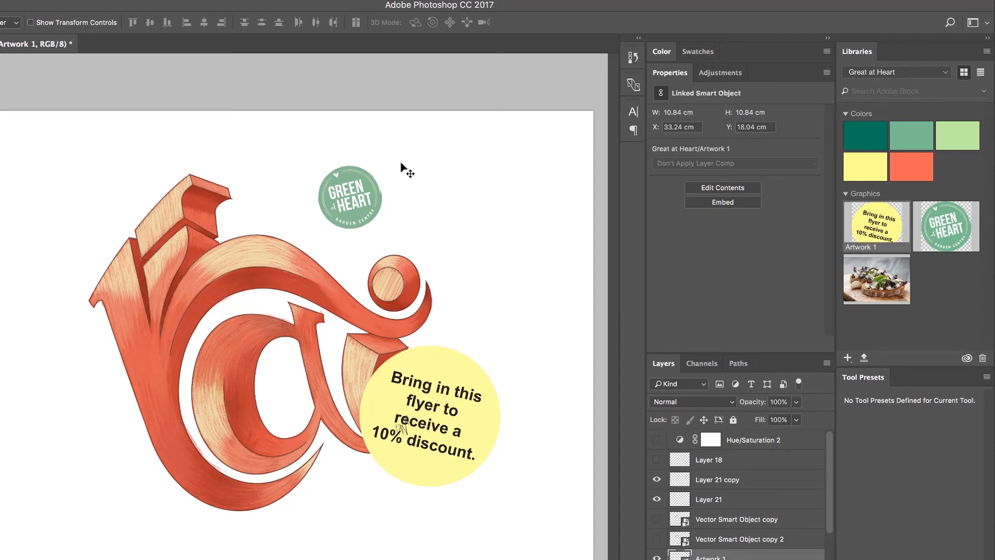
pyautogui.moveTo(369, 72)
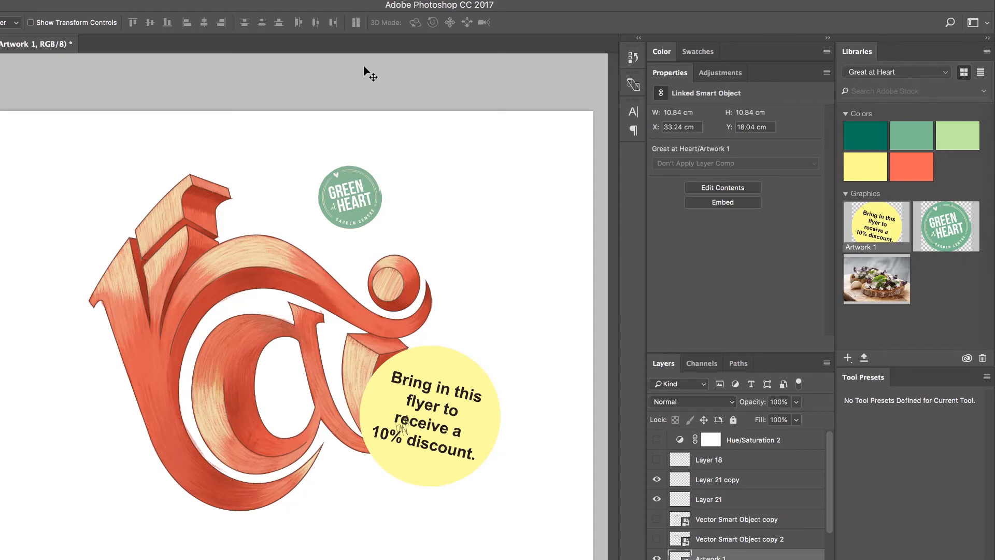
pyautogui.moveTo(401, 101)
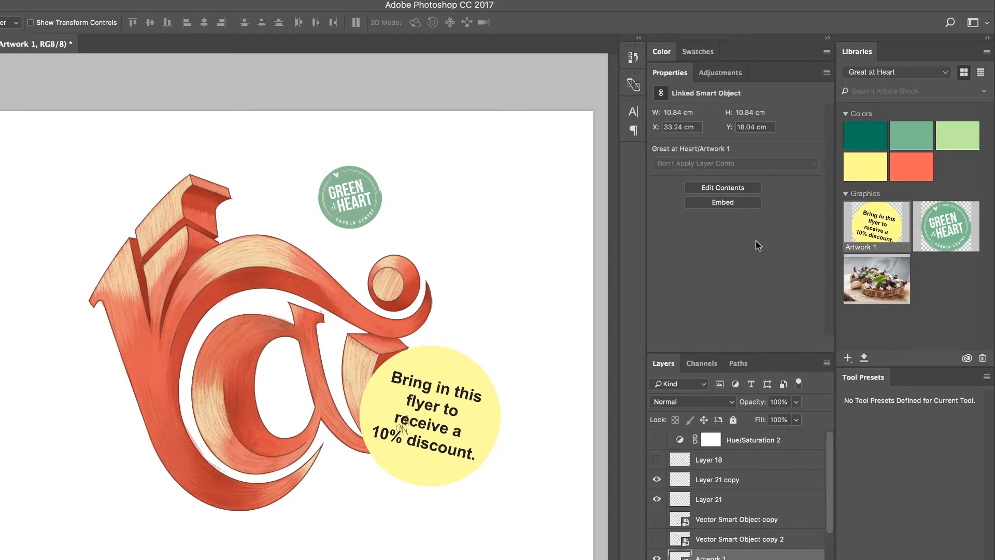
pyautogui.moveTo(454, 119)
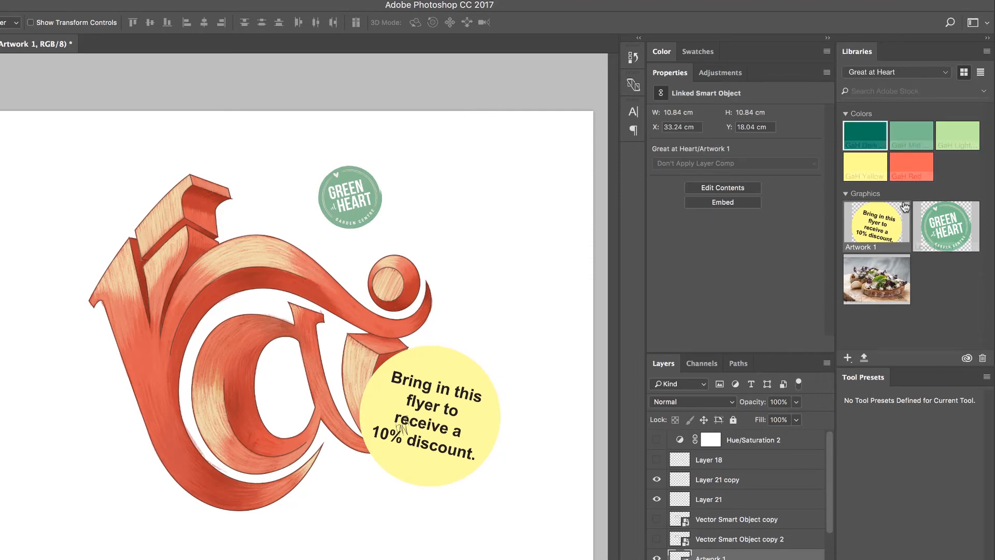
pyautogui.moveTo(946, 224)
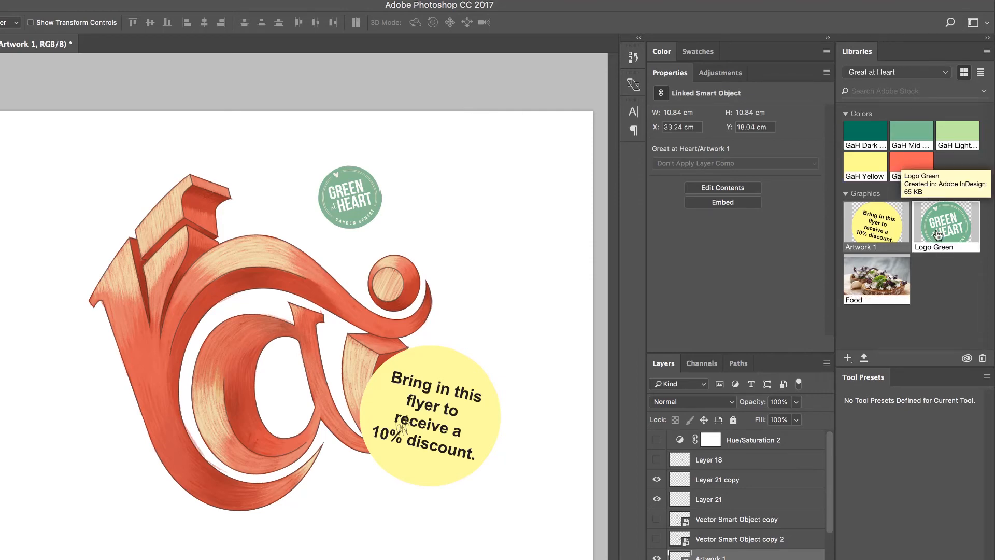